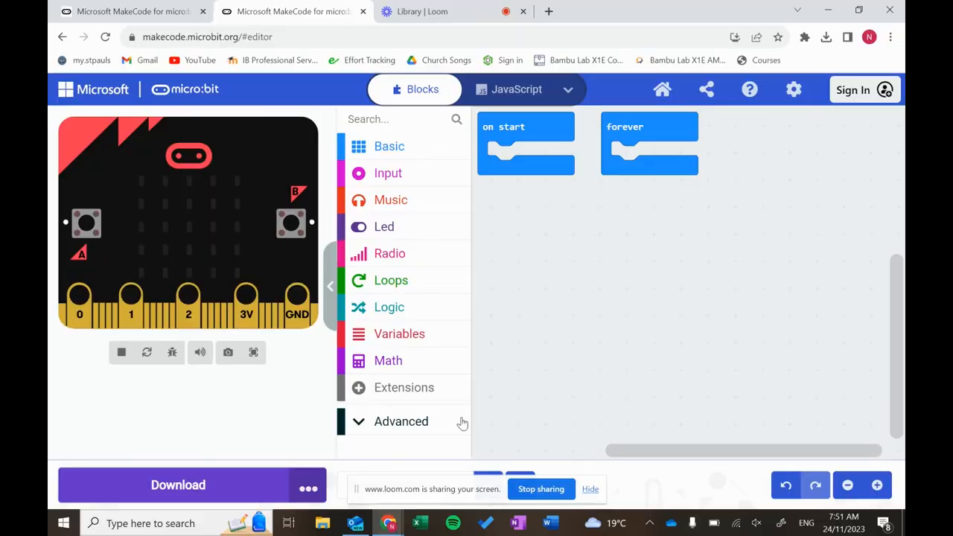
Search the extensions for 'reka' and add the rekabit extension.
left_click(403, 387)
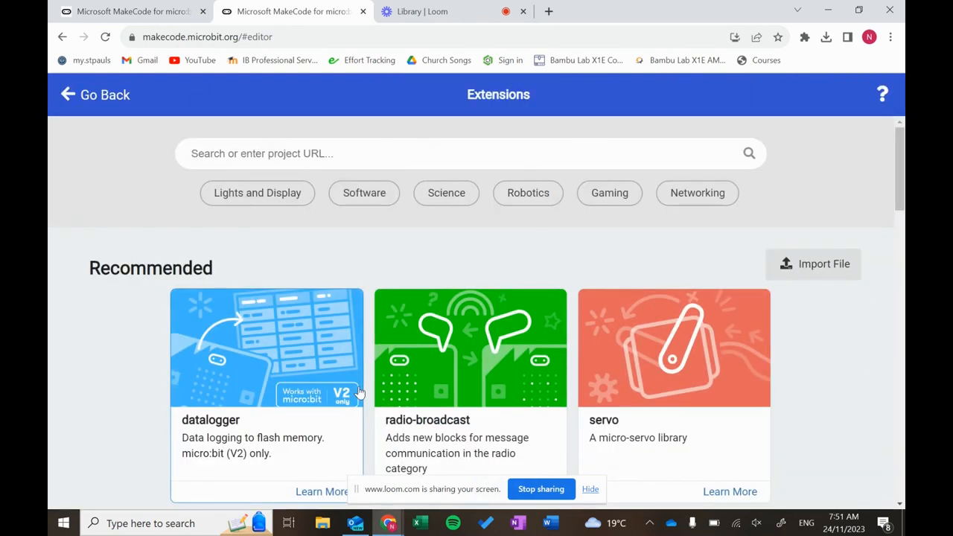
type("reka")
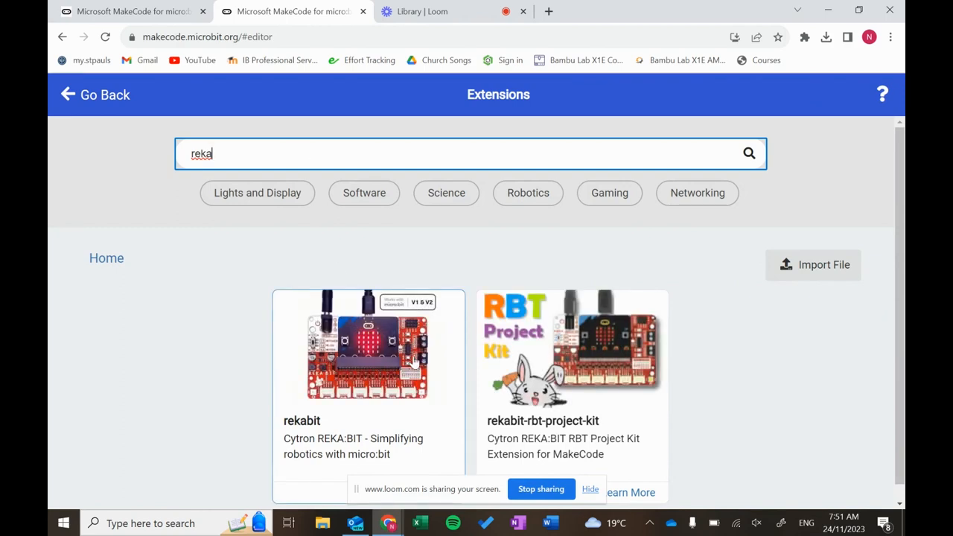
left_click(365, 350)
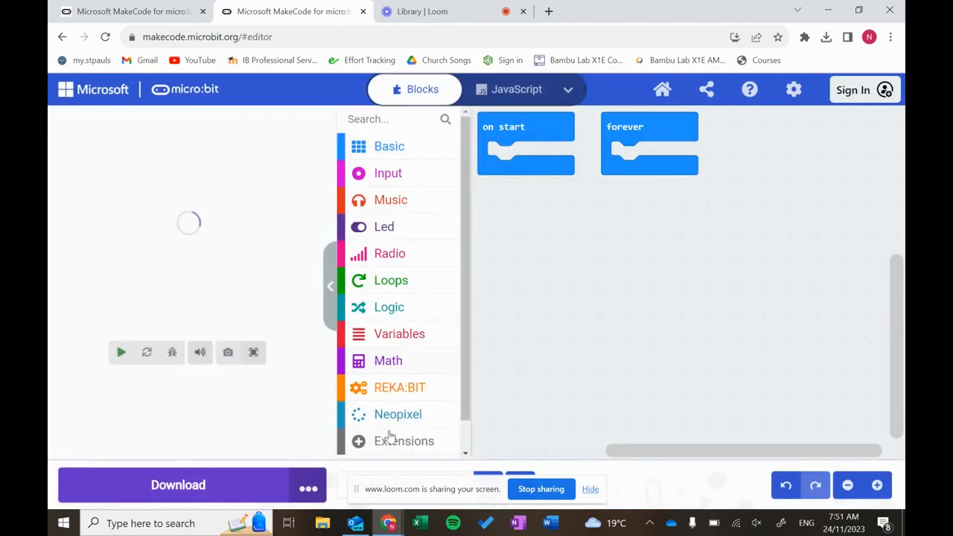
Search the extensions again and add the Grove extension.
left_click(404, 441)
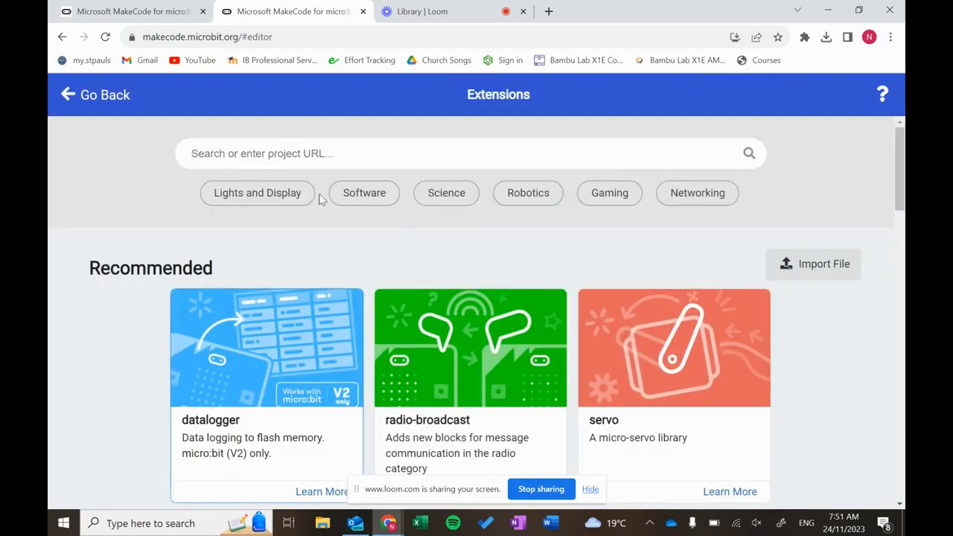
type("grl")
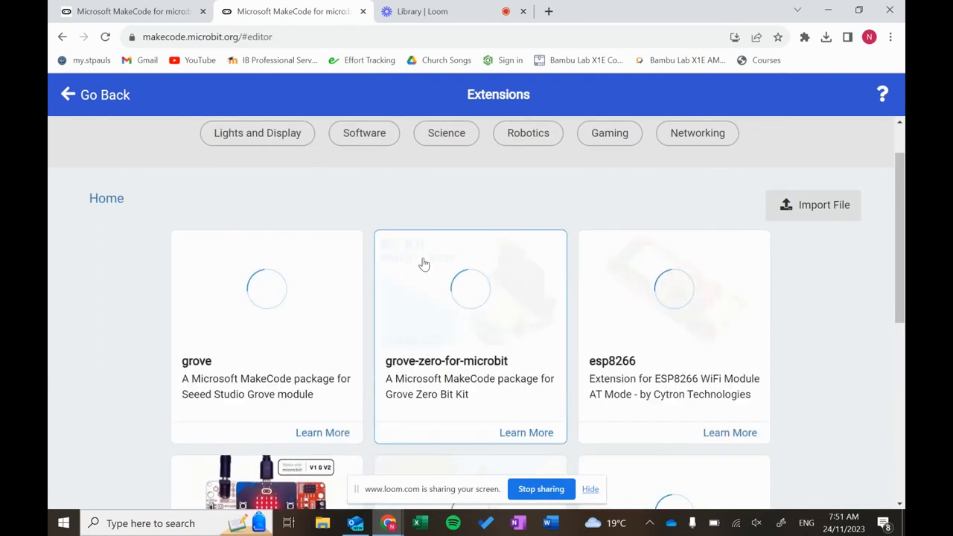
left_click(469, 292)
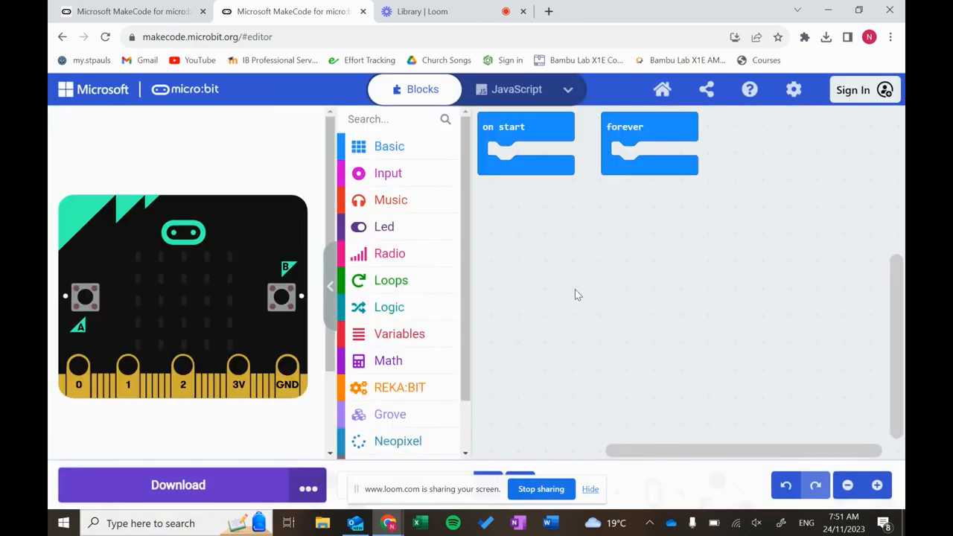
Place a Grove joystick 'on Key Up at P0 and P1' block for a North arrow.
scroll("down", 3)
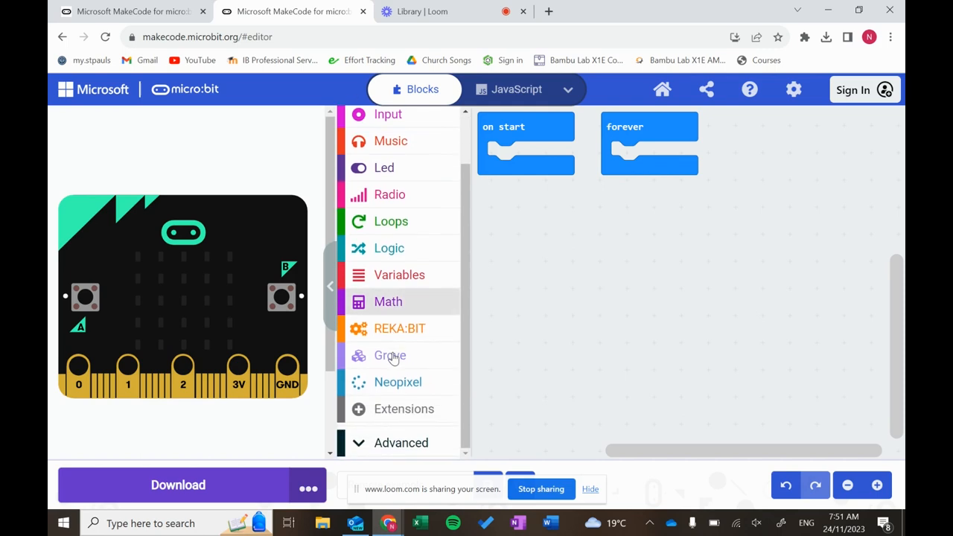
left_click(389, 355)
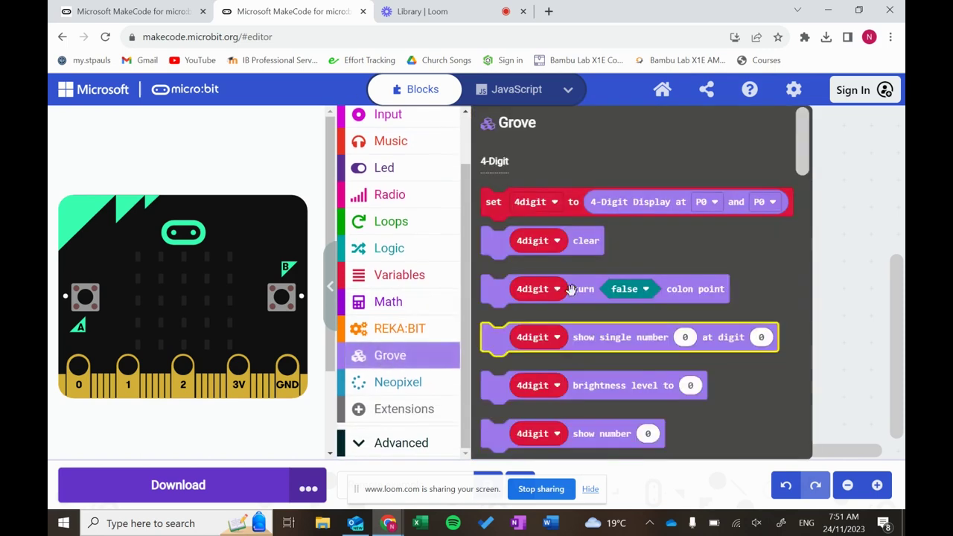
scroll("down", 3)
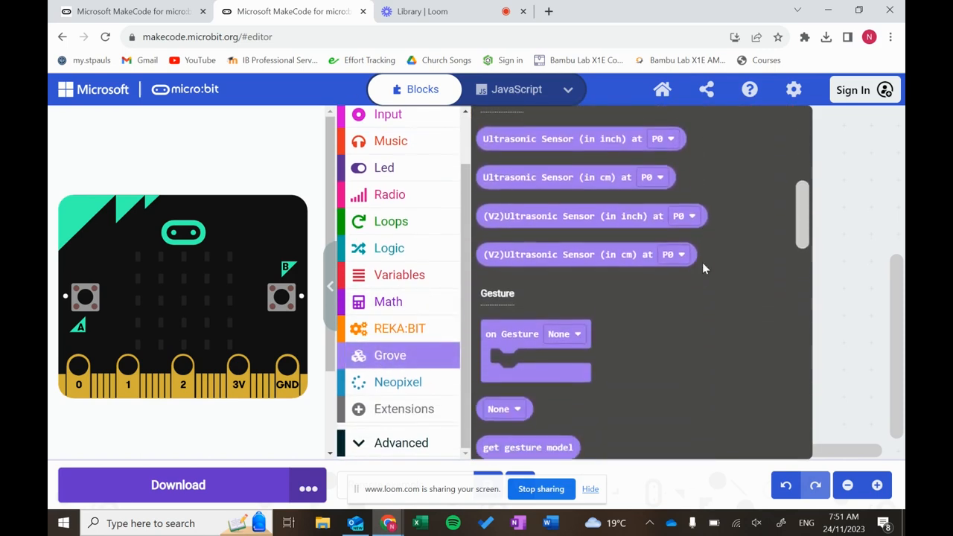
scroll("down", 3)
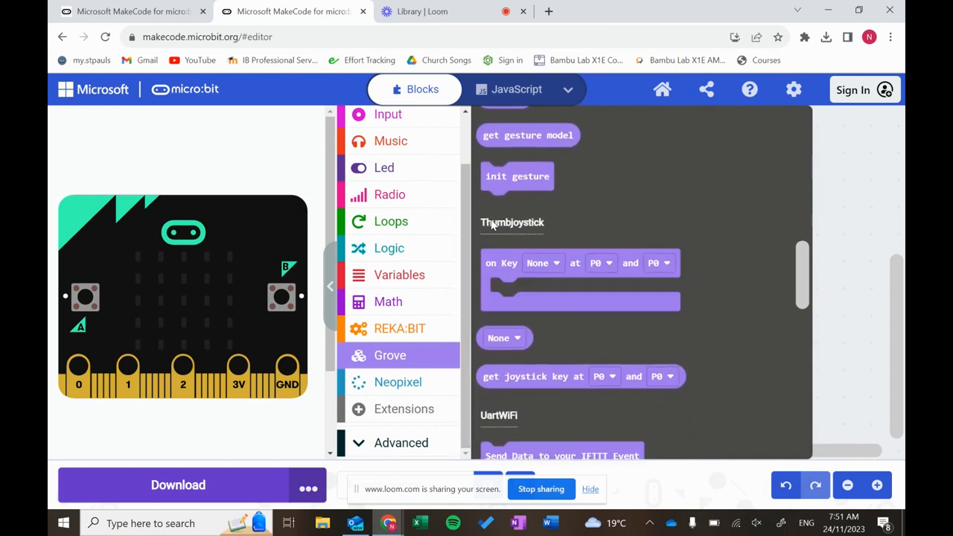
left_click(503, 263)
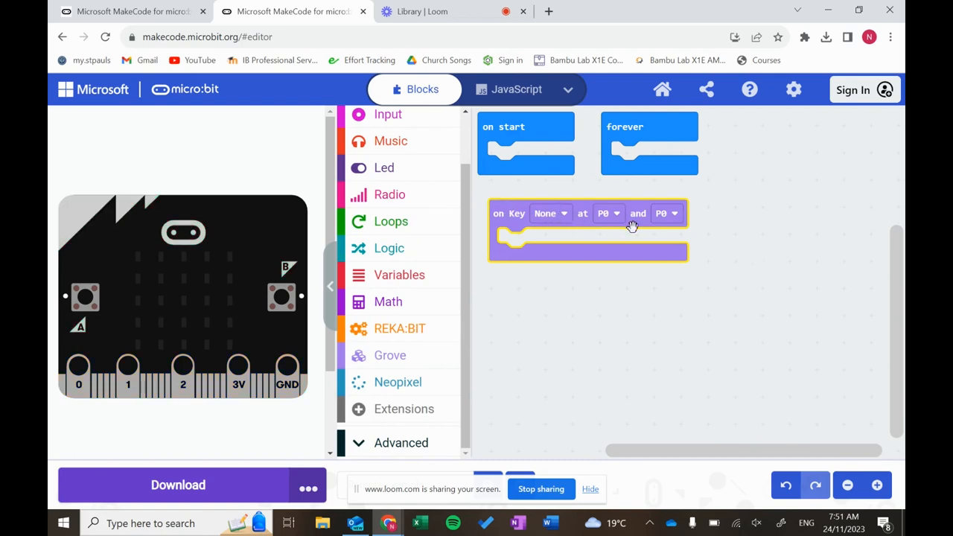
left_click(665, 213)
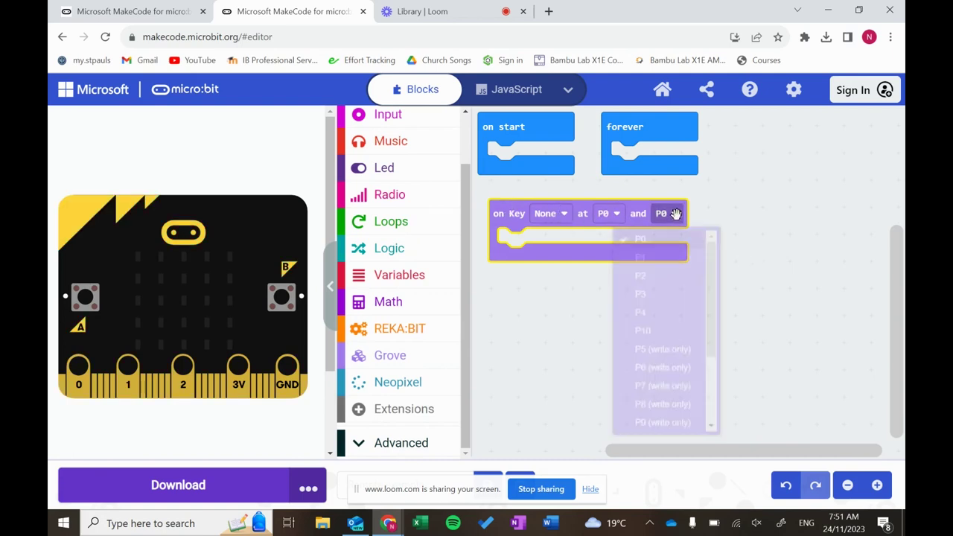
left_click(640, 256)
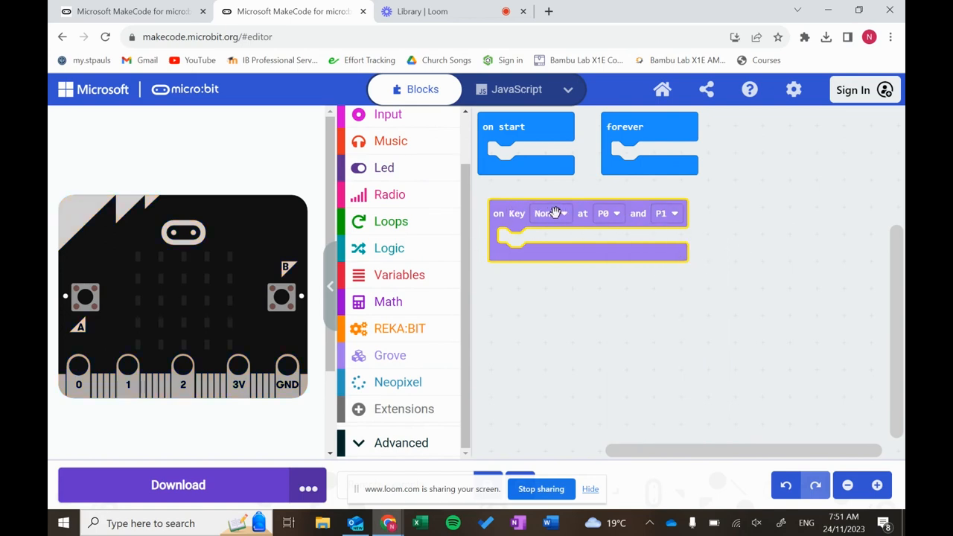
left_click(549, 213)
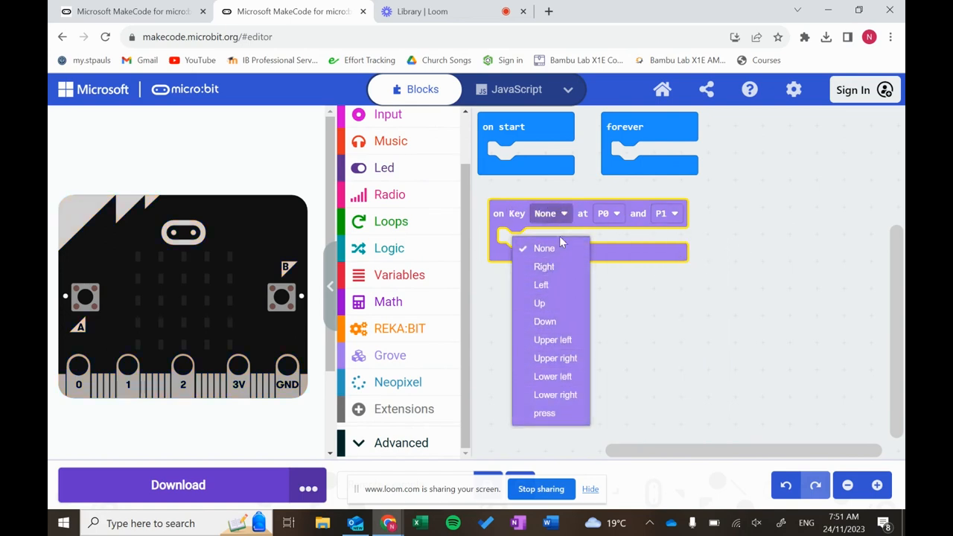
mouse_move(608, 214)
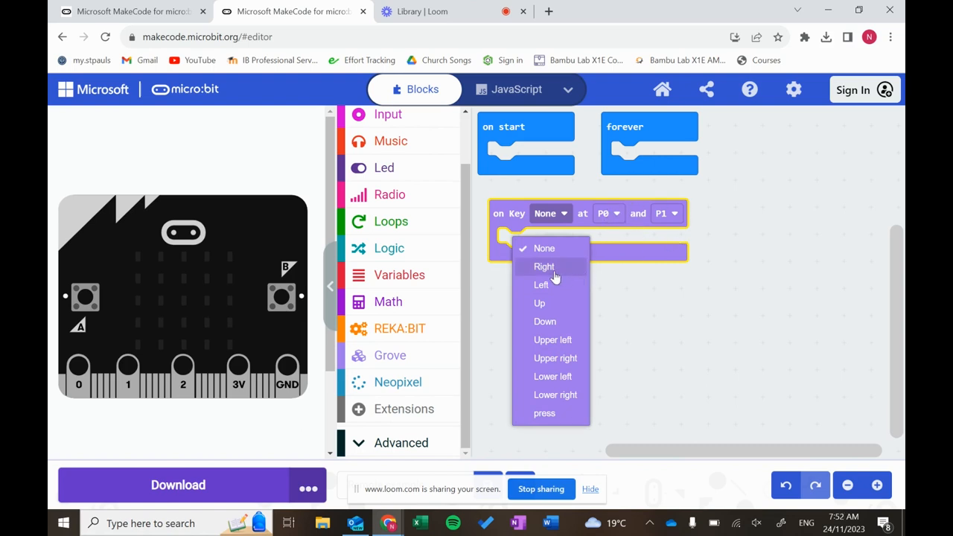
left_click(540, 303)
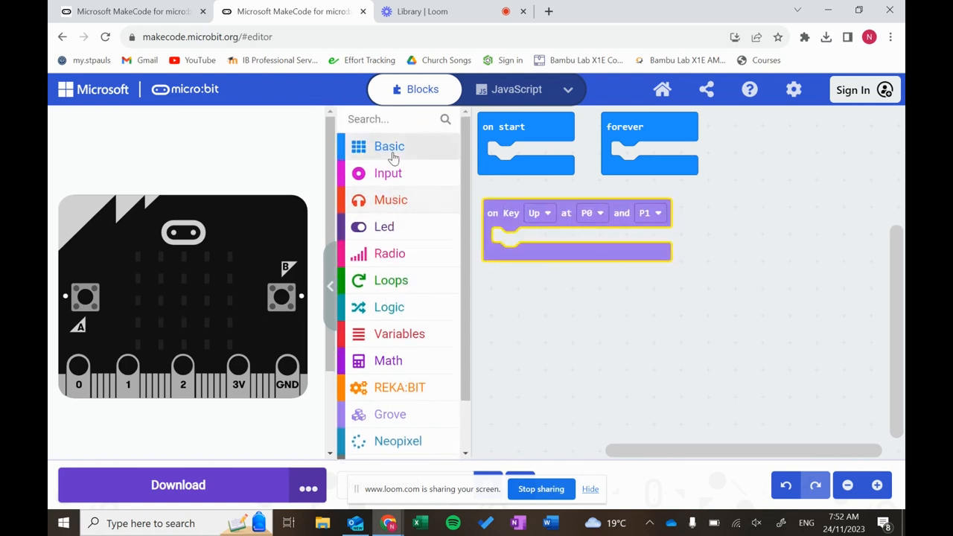
left_click(388, 146)
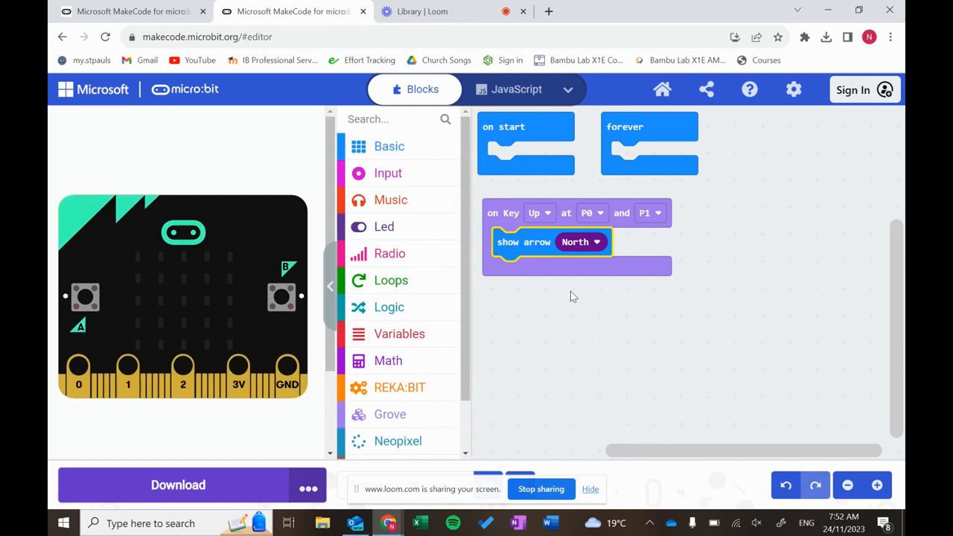
mouse_move(526, 397)
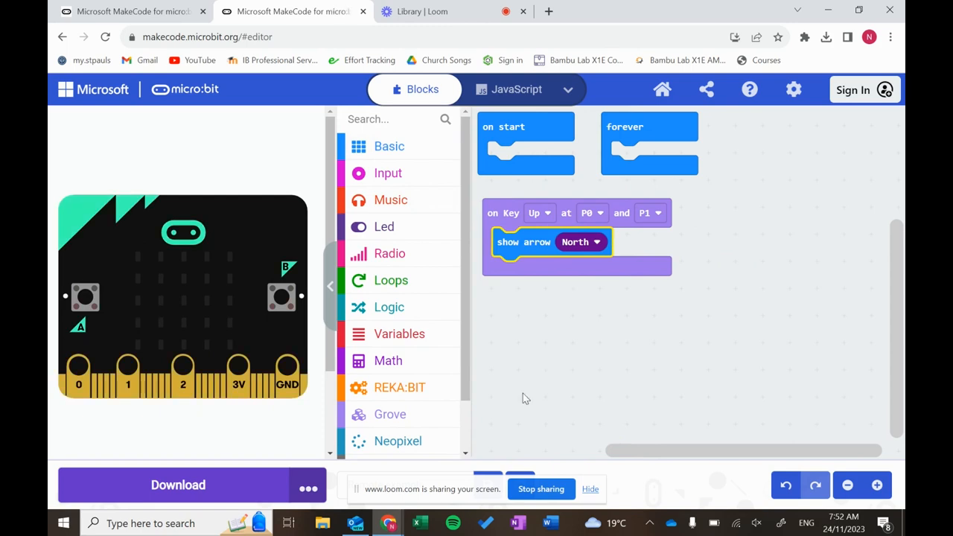
Duplicate the on Key handler and set the copy to the Left key.
left_click(389, 414)
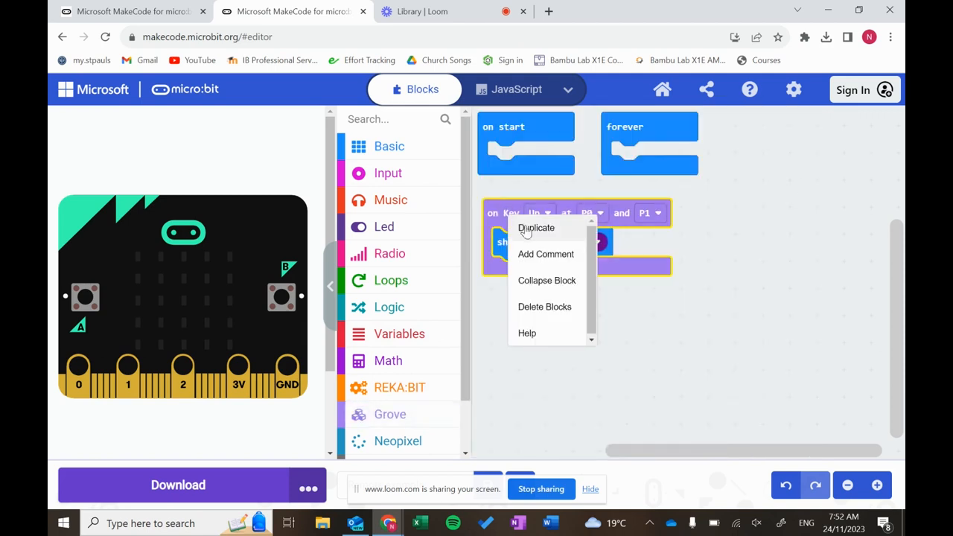
left_click(536, 228)
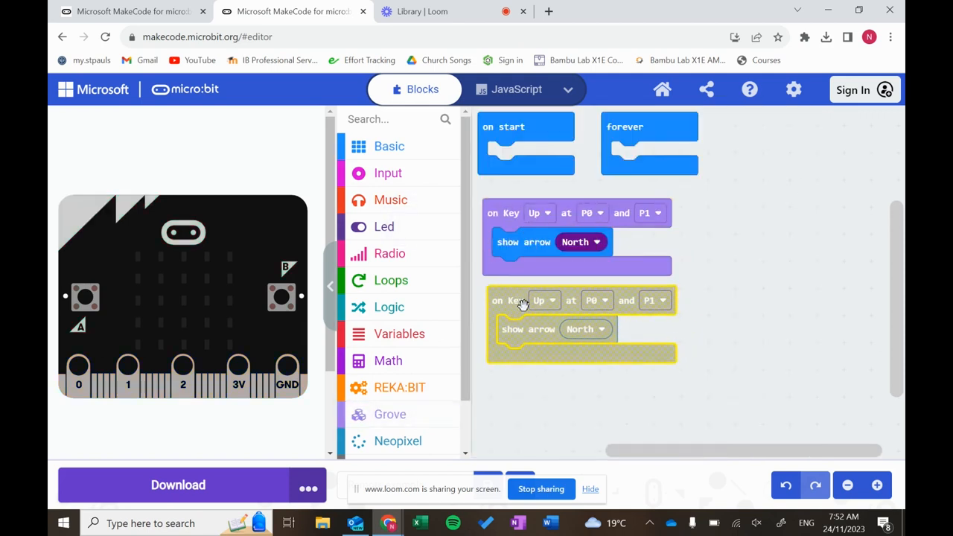
left_click(541, 300)
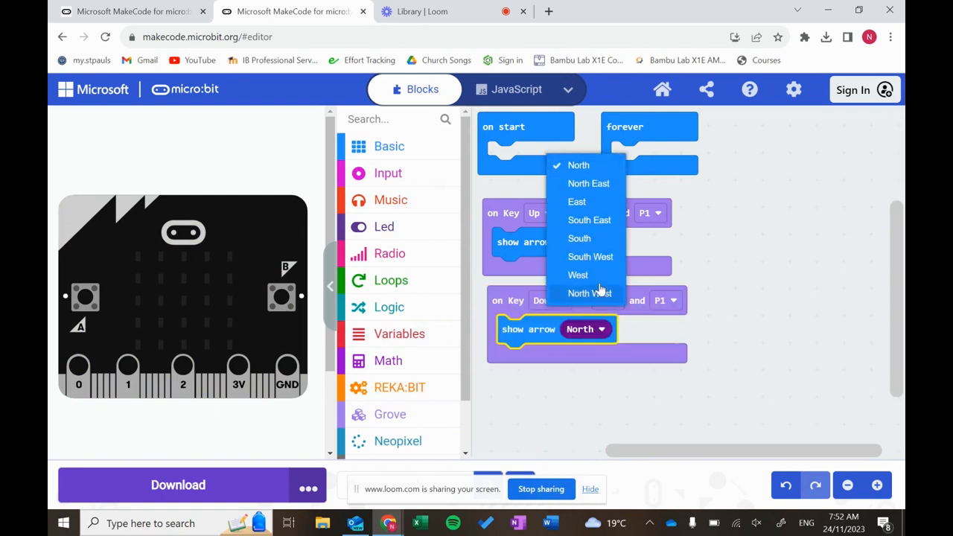
right_click(505, 300)
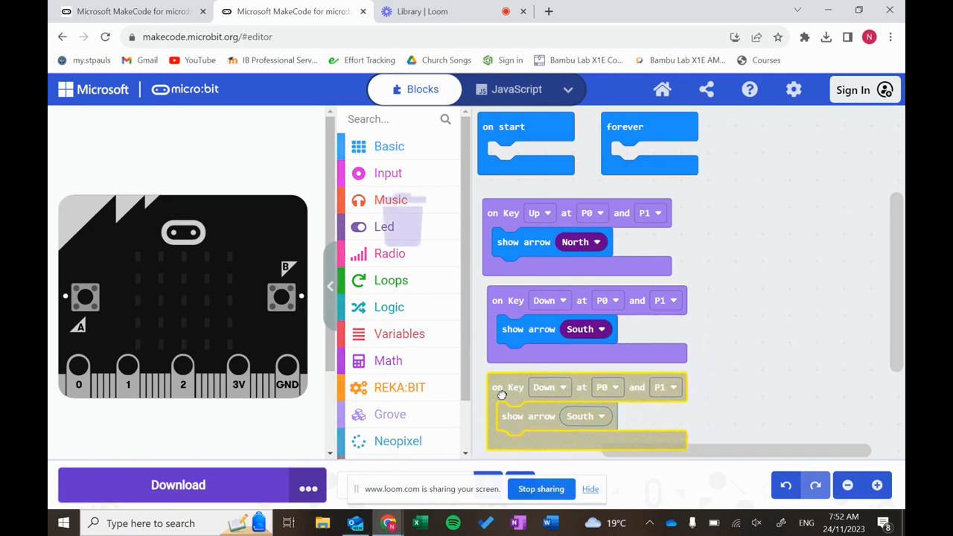
left_click(544, 386)
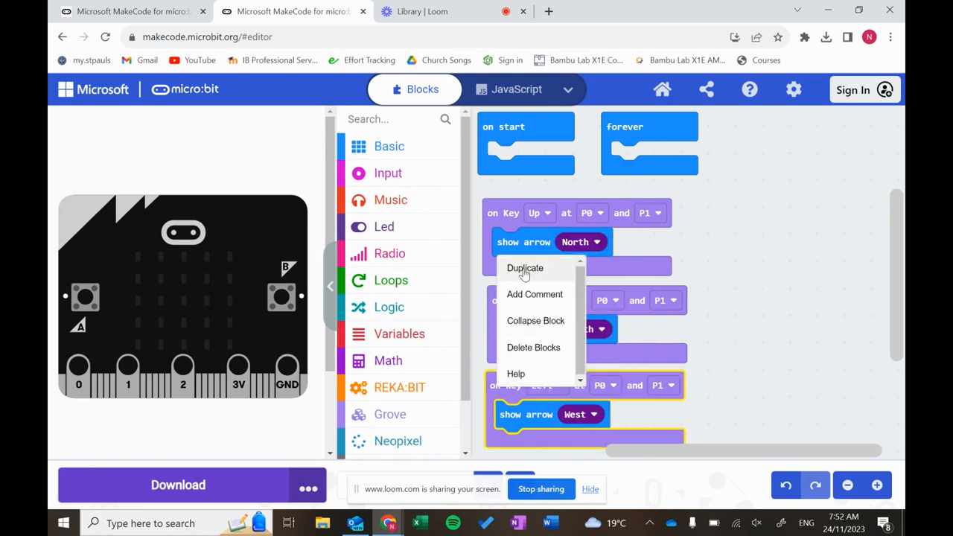
Duplicate the Left handler into a Right key handler showing an East arrow.
left_click(524, 268)
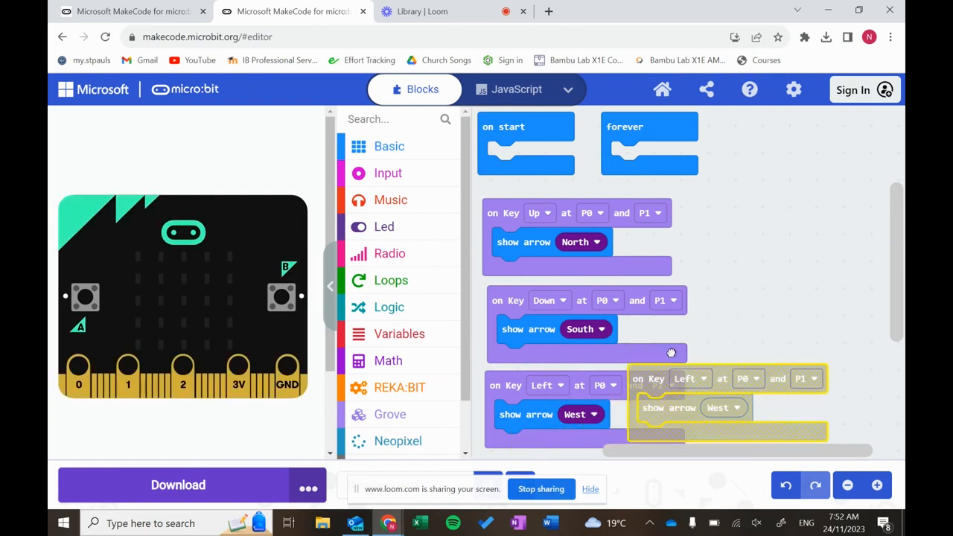
left_click(794, 328)
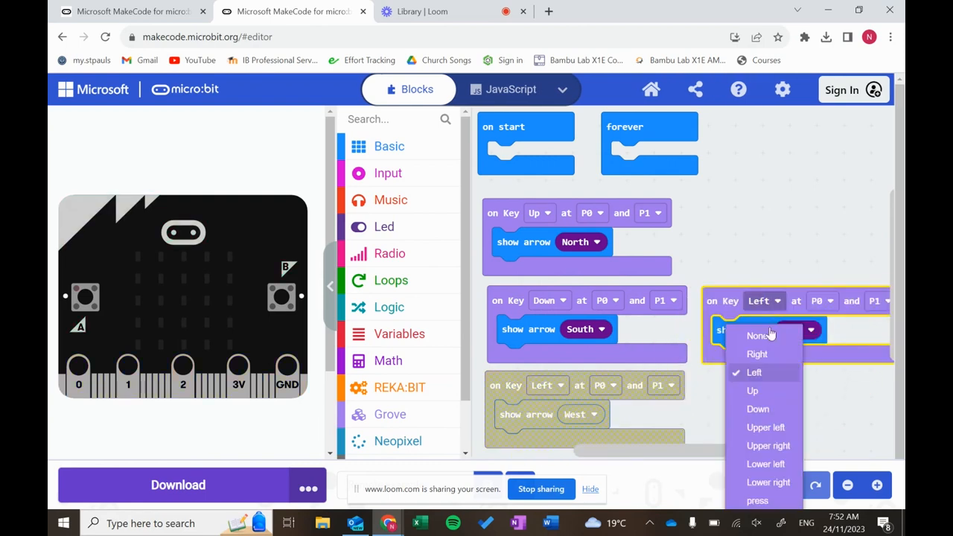
left_click(756, 354)
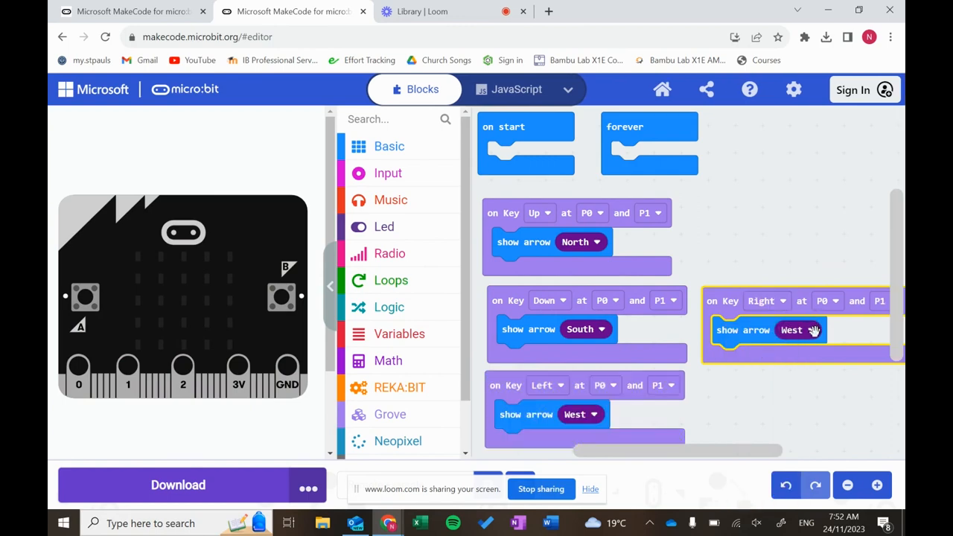
left_click(804, 330)
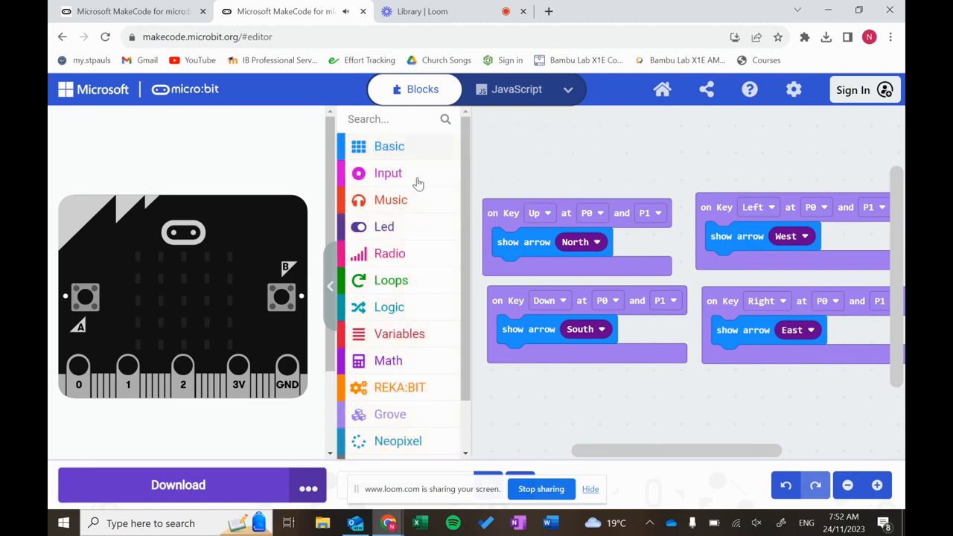
mouse_move(236, 469)
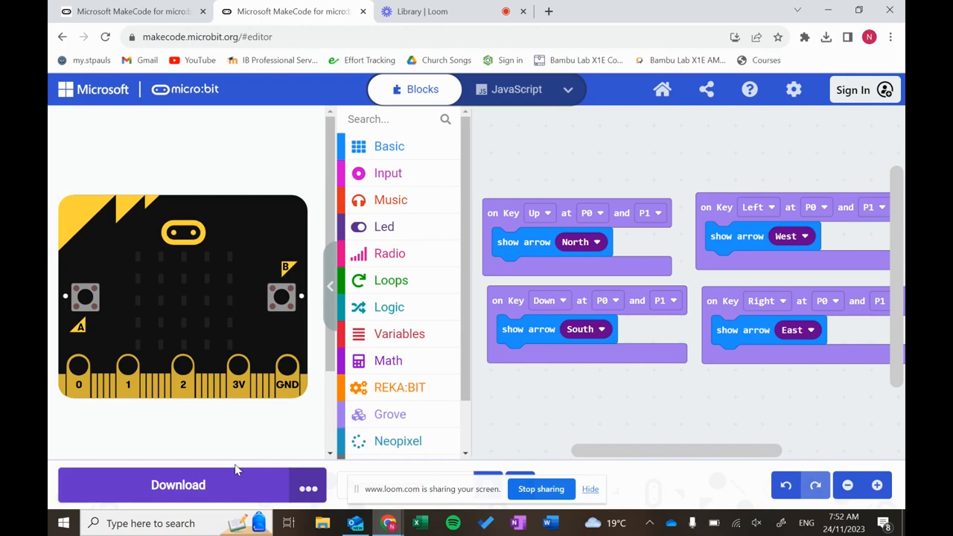
Open the Radio blocks to add 'radio send number' under the North arrow.
left_click(389, 253)
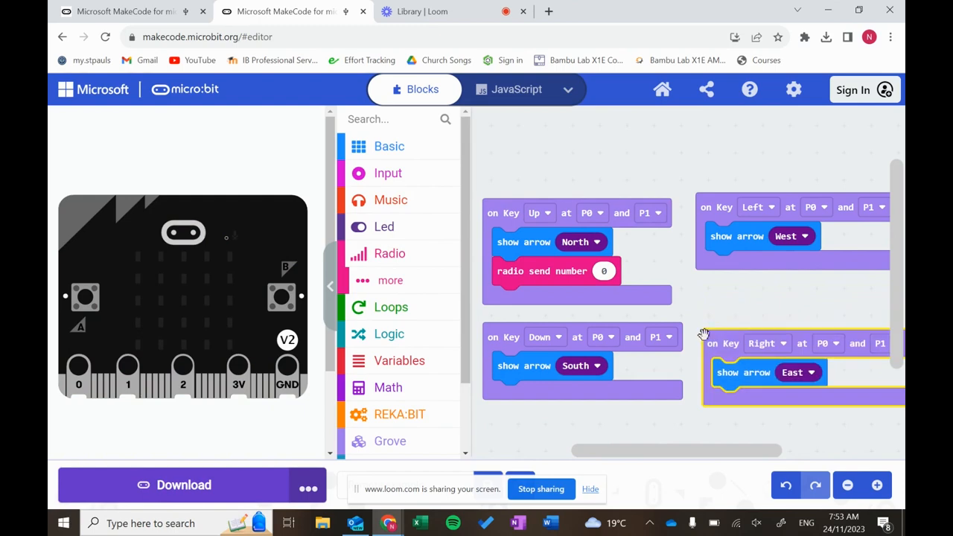
Set the Up key's radio send number to 1.
left_click(389, 146)
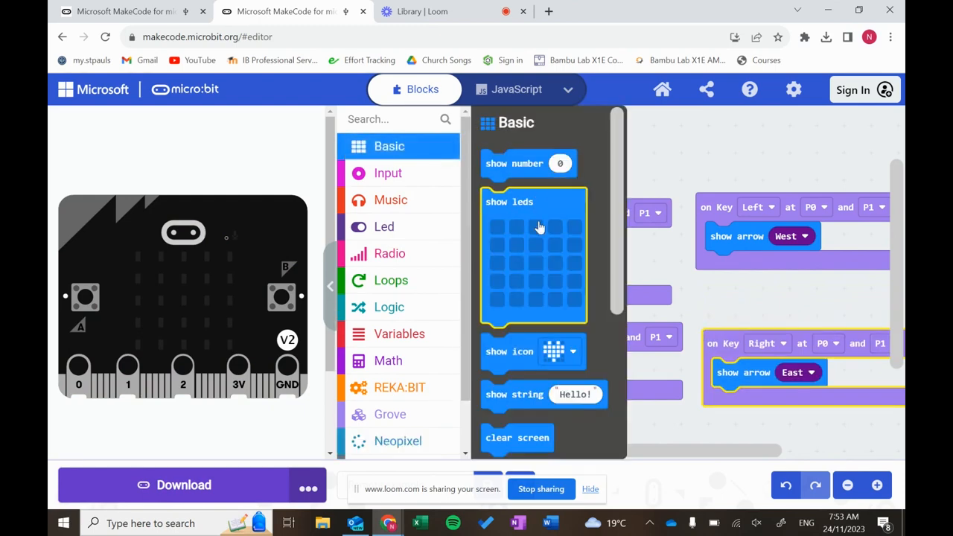
scroll("down", 3)
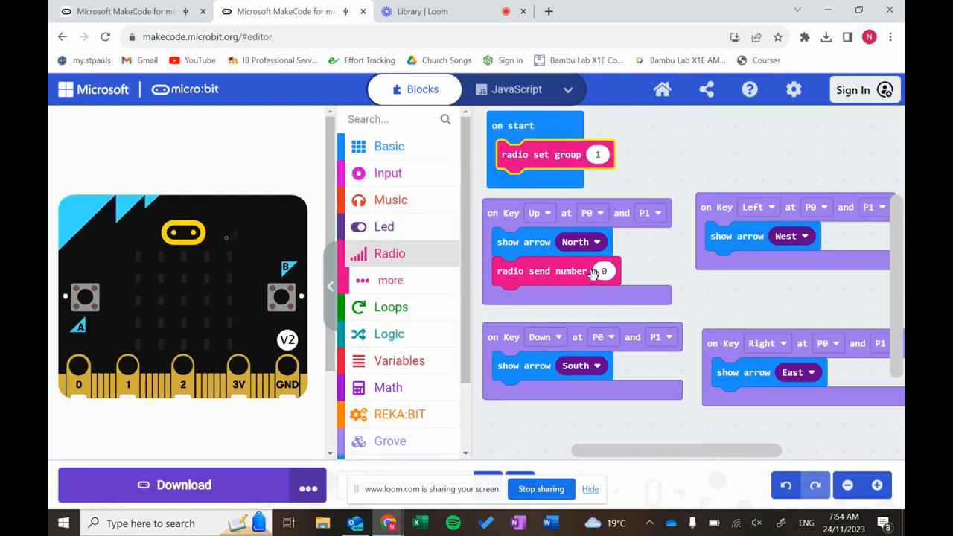
left_click(603, 271)
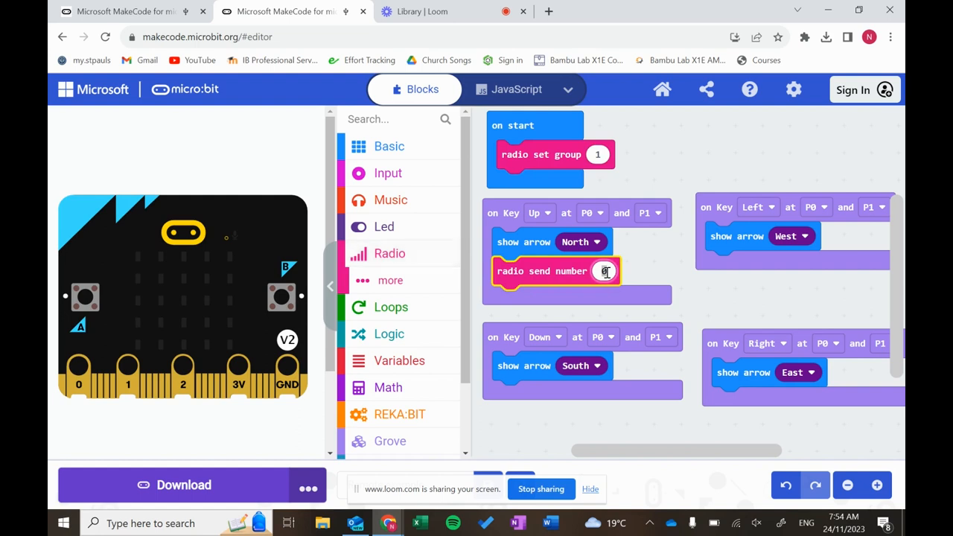
type("1")
type("2")
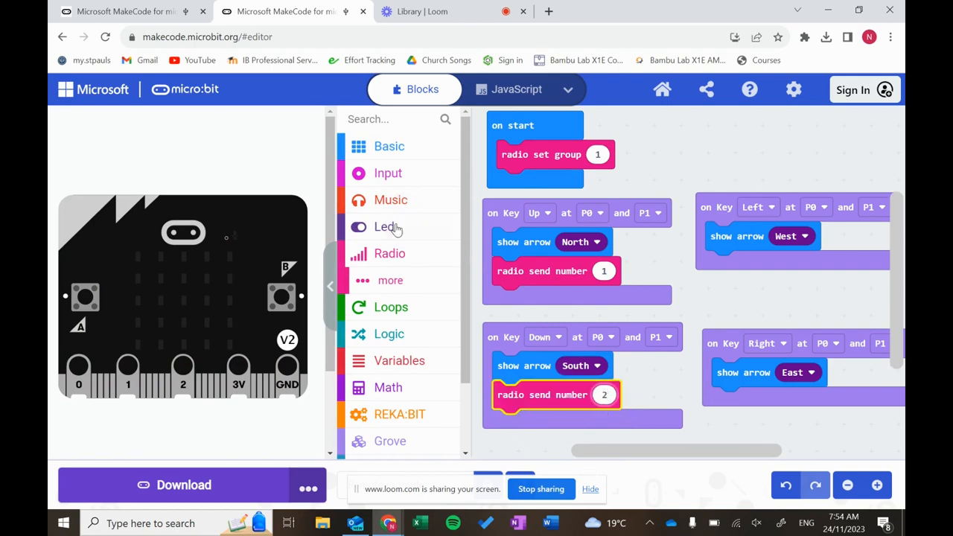
Duplicate the radio send block into the Left and Right key handlers.
right_click(554, 395)
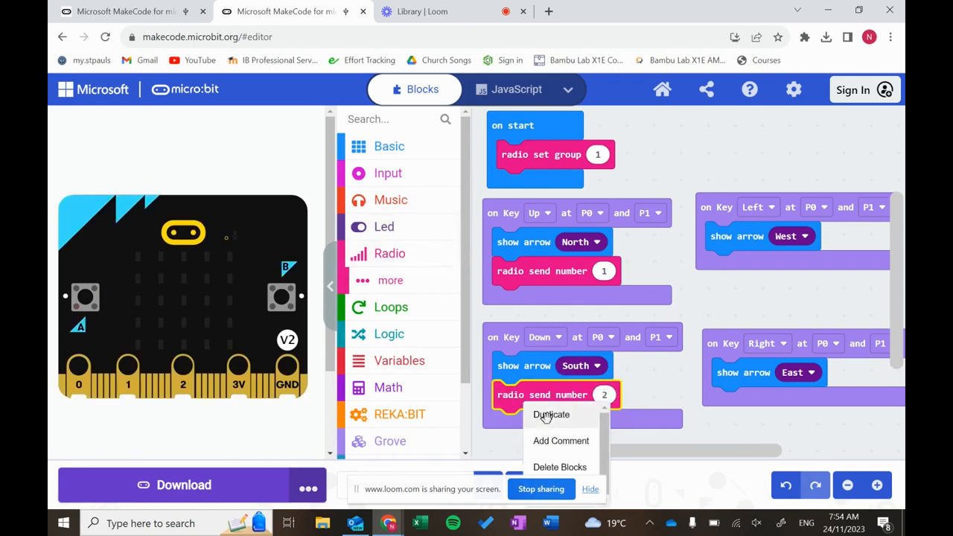
left_click(550, 415)
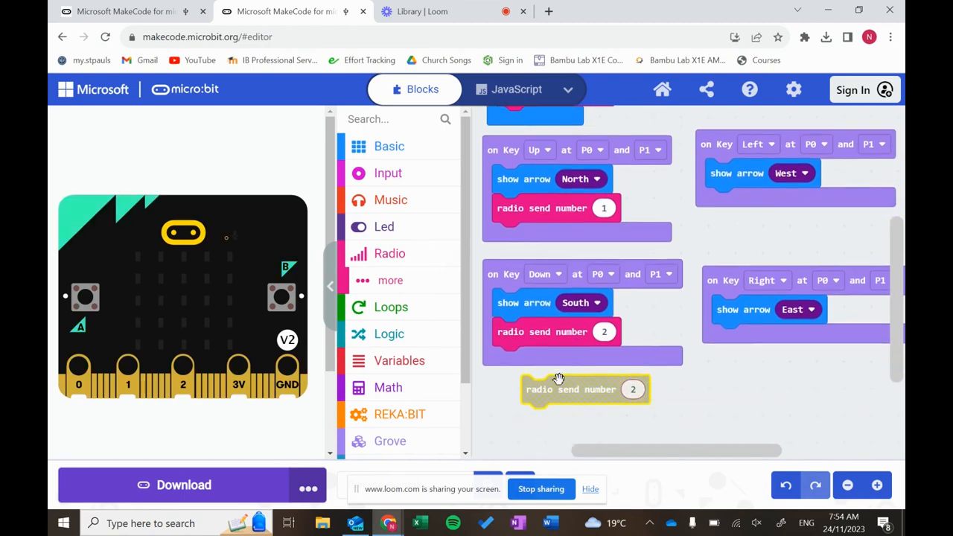
left_click_drag(584, 388, 768, 202)
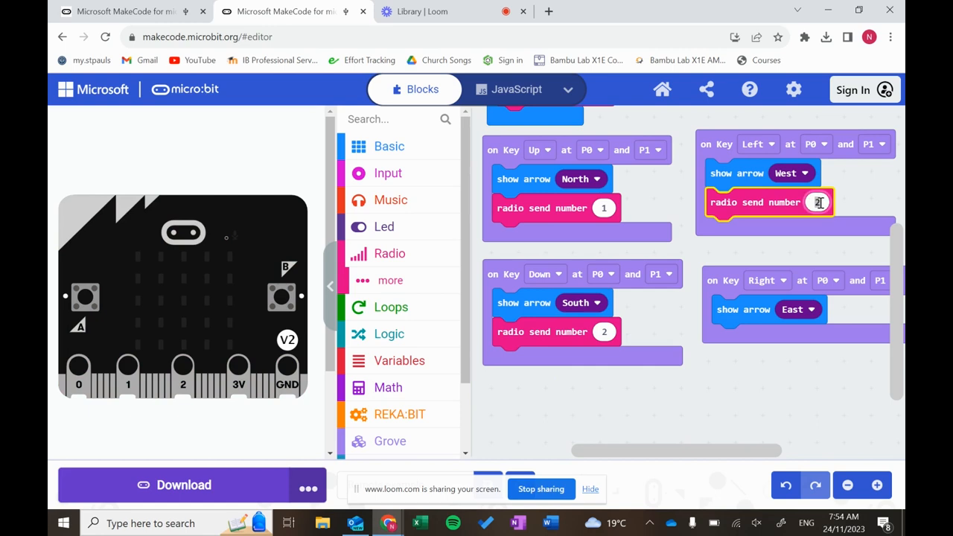
right_click(755, 202)
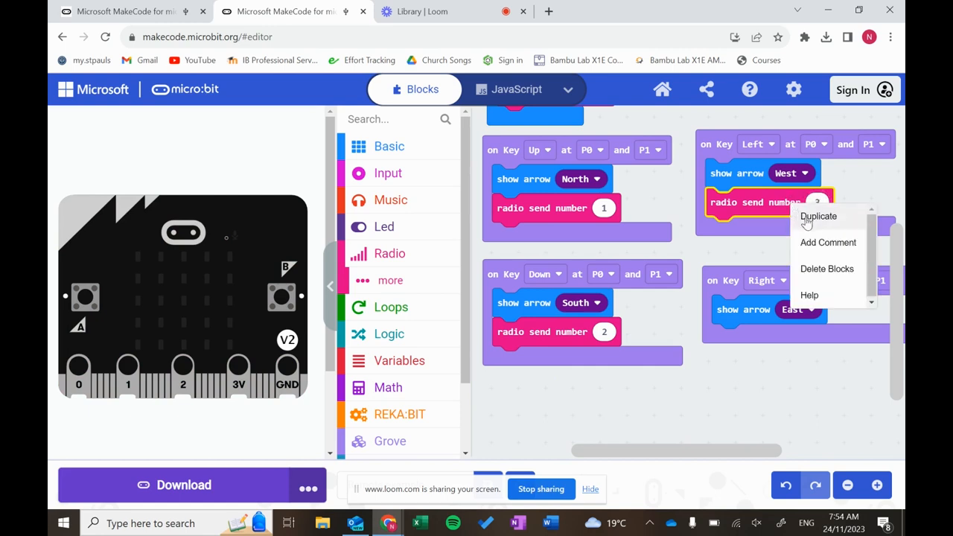
left_click(818, 216)
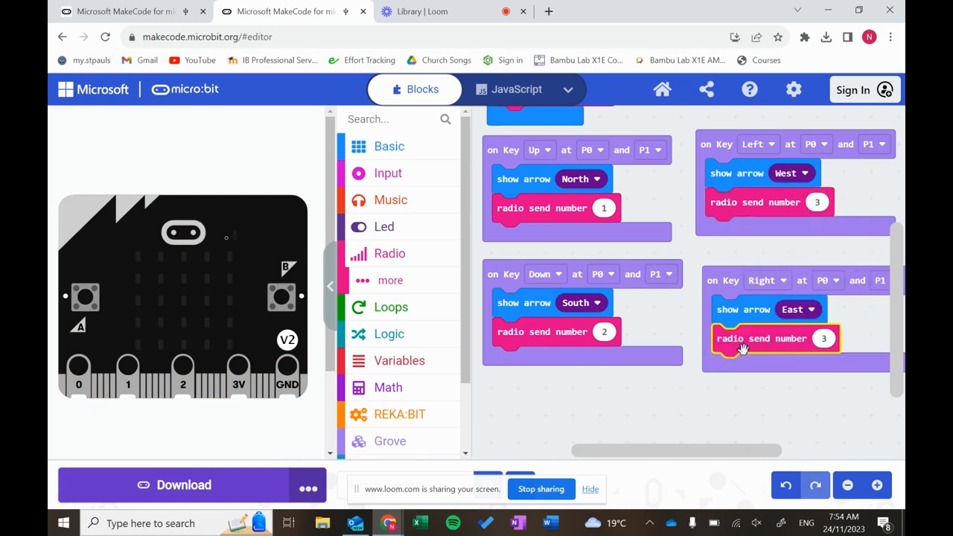
left_click(817, 338)
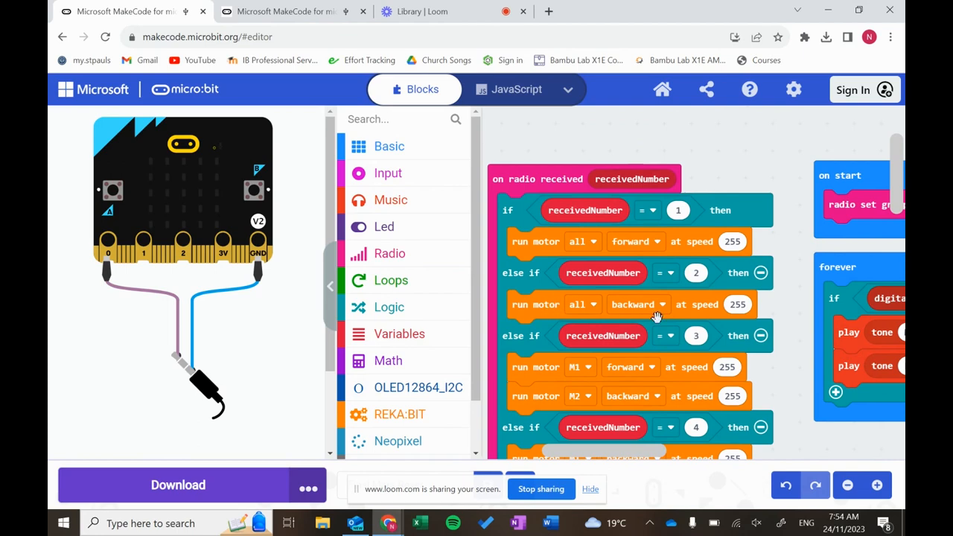
Download the finished joystick controller program to the micro:bit.
scroll("down", 3)
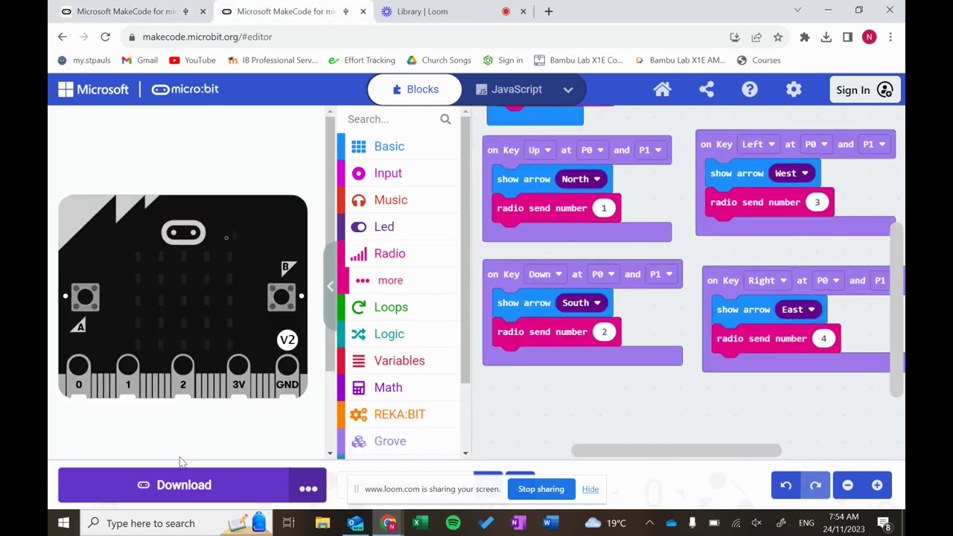
left_click(183, 485)
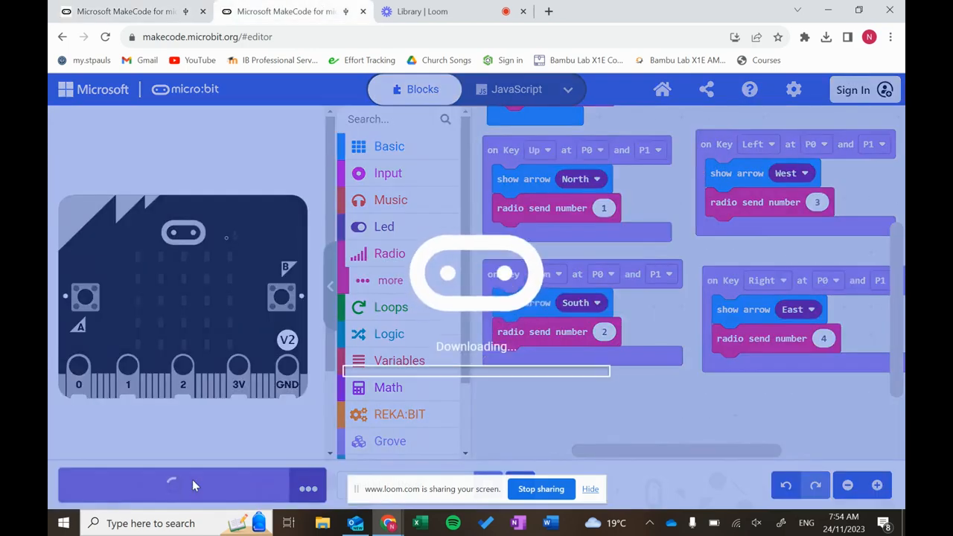
left_click(179, 485)
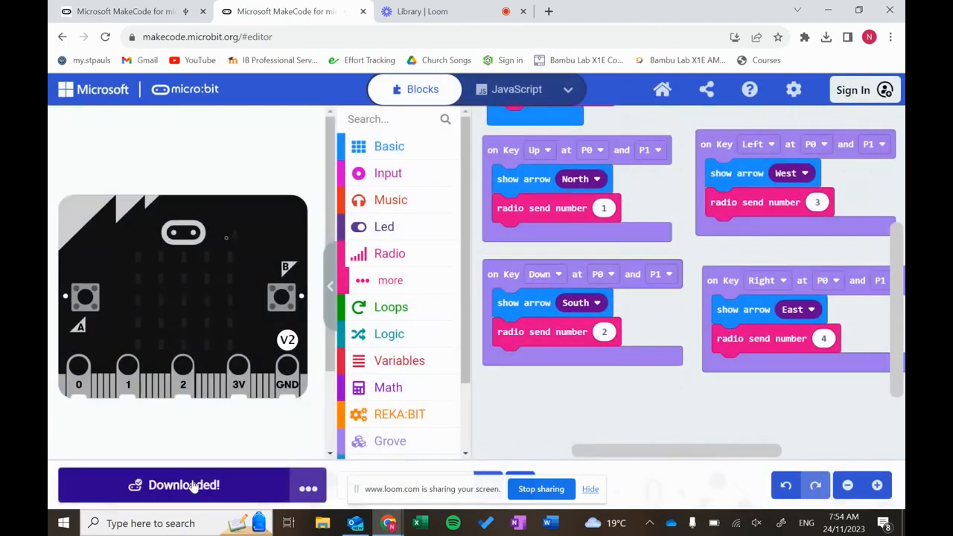